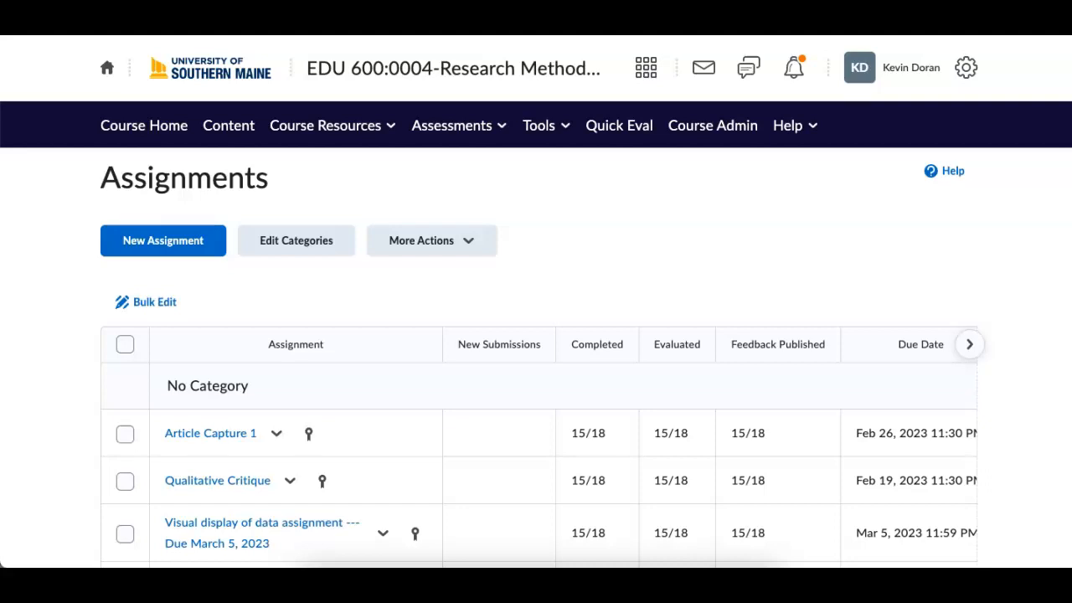
- Scroll down the Week 10 module page to reach the announcement's overview table
{"action": "scroll", "scroll_direction": "down", "scroll_amount": 3}
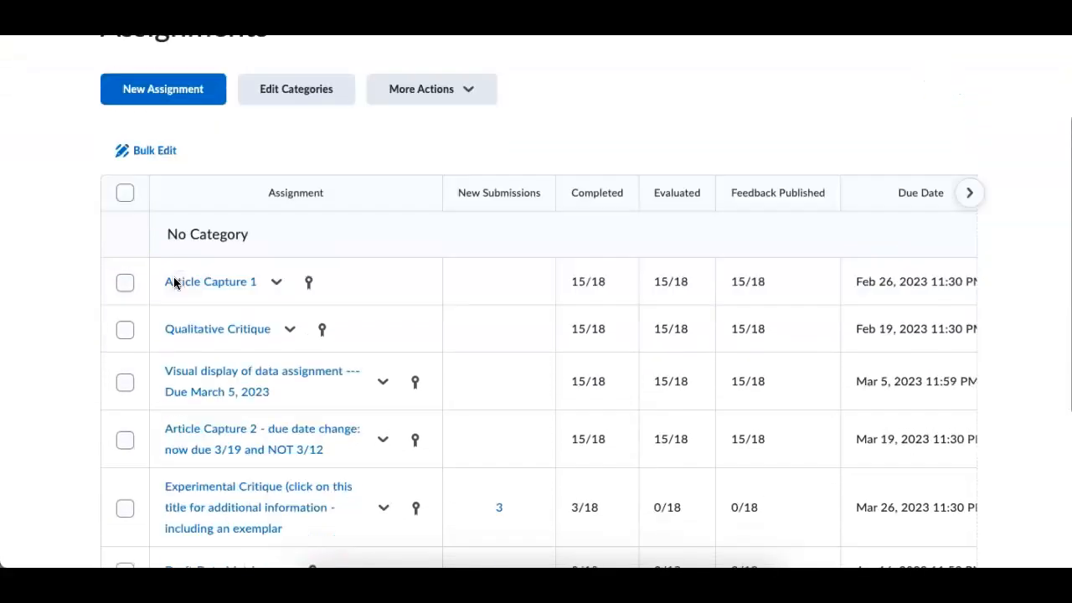
{"action": "scroll", "scroll_direction": "down", "scroll_amount": 3}
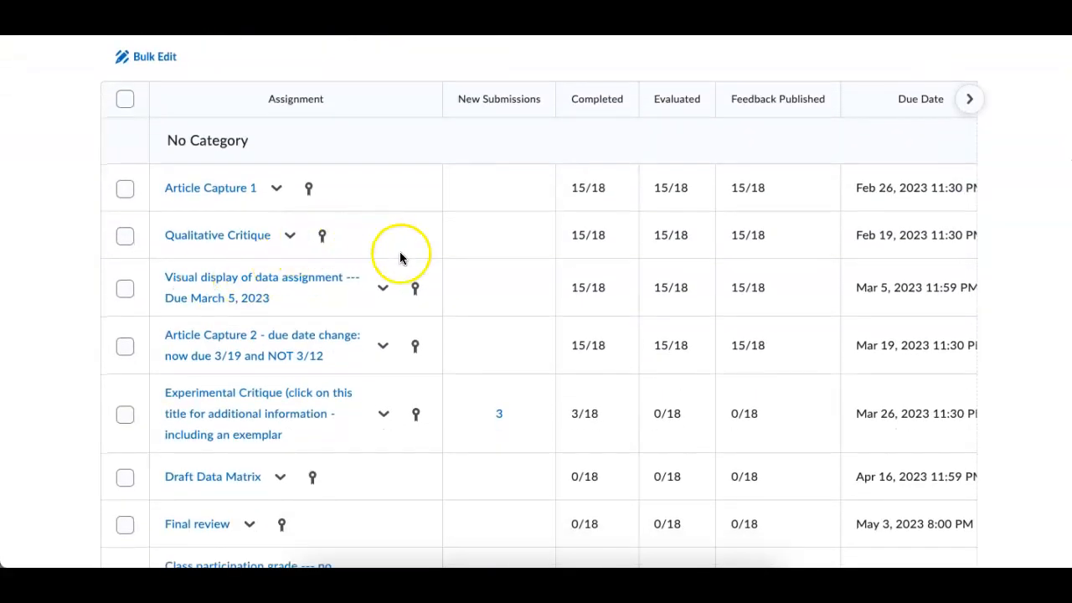
{"action": "mouse_move", "coordinate": [277, 193]}
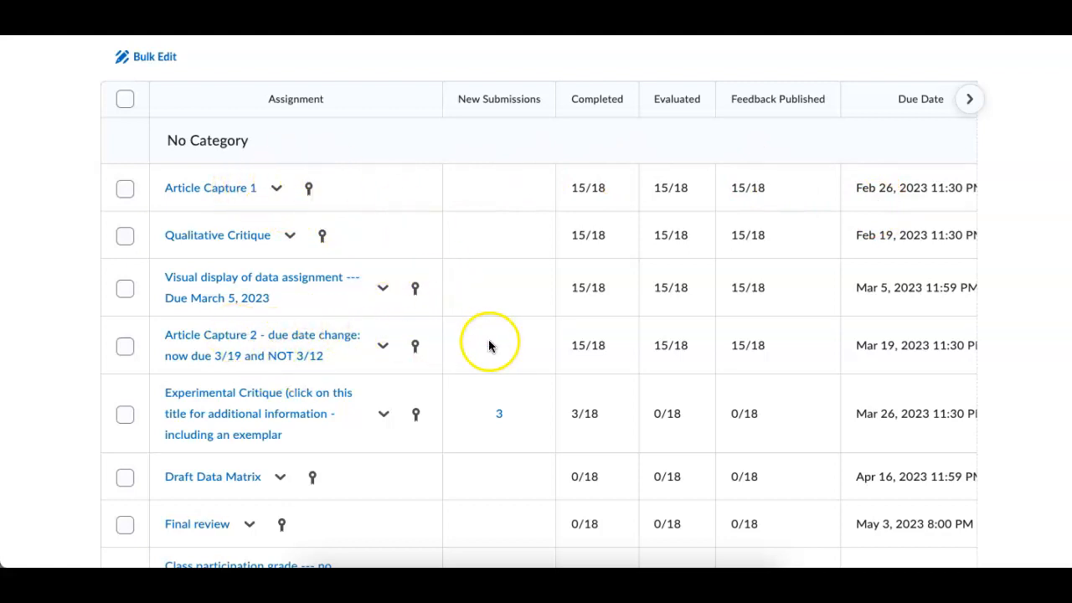
{"action": "mouse_move", "coordinate": [487, 367]}
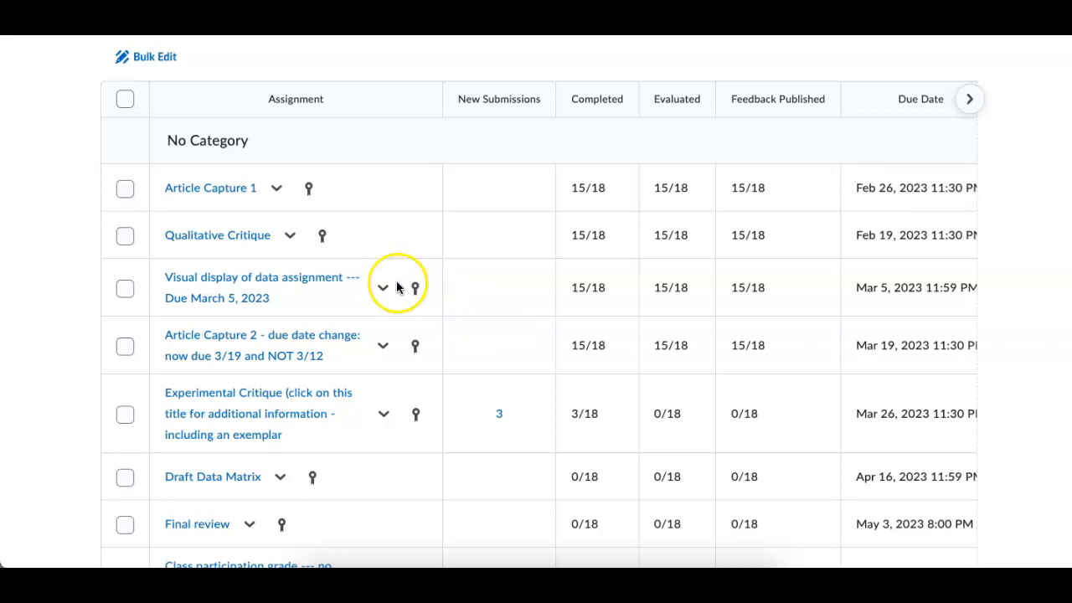
{"action": "scroll", "scroll_direction": "down", "scroll_amount": 3}
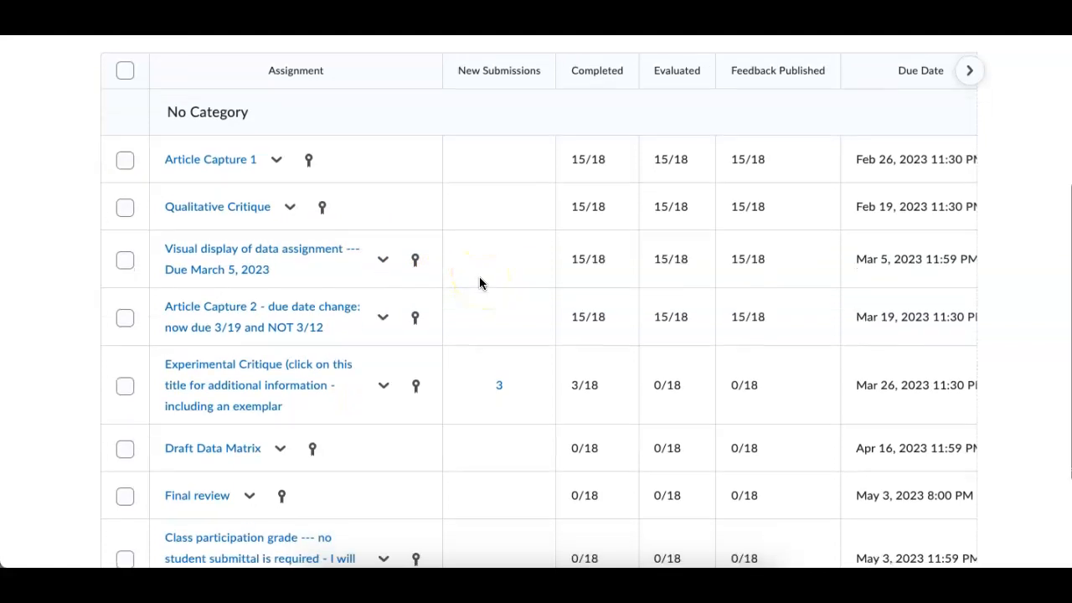
{"action": "mouse_move", "coordinate": [549, 265]}
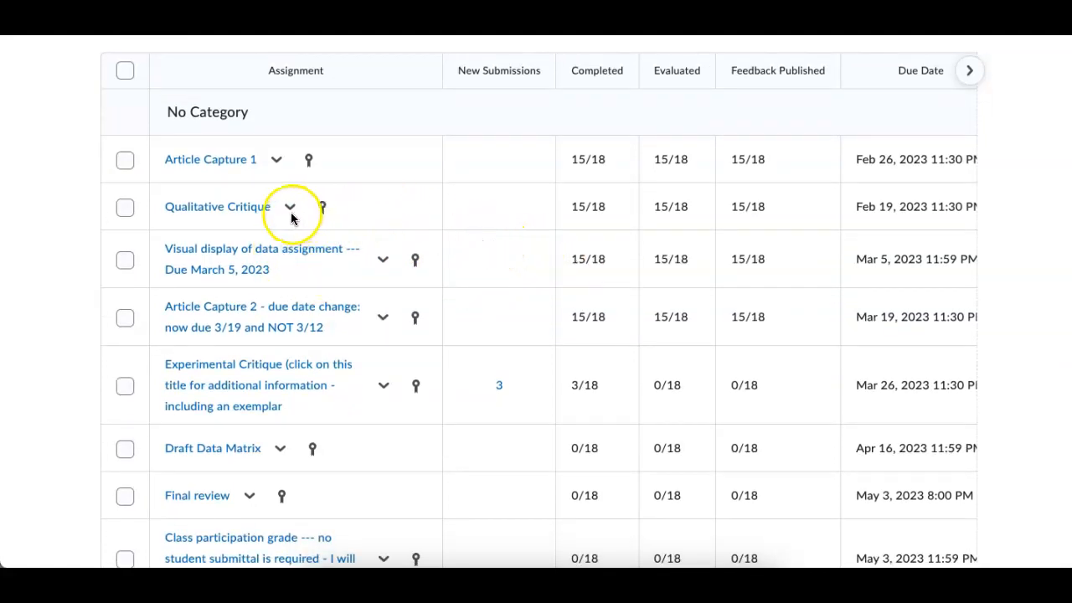
{"action": "mouse_move", "coordinate": [361, 151]}
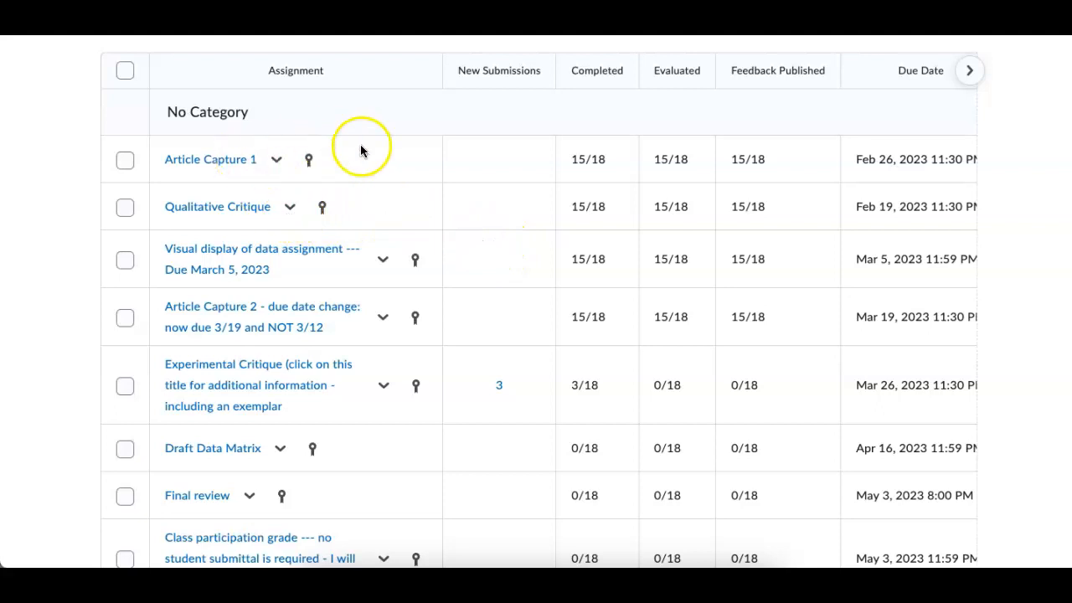
{"action": "scroll", "scroll_direction": "down", "scroll_amount": 3}
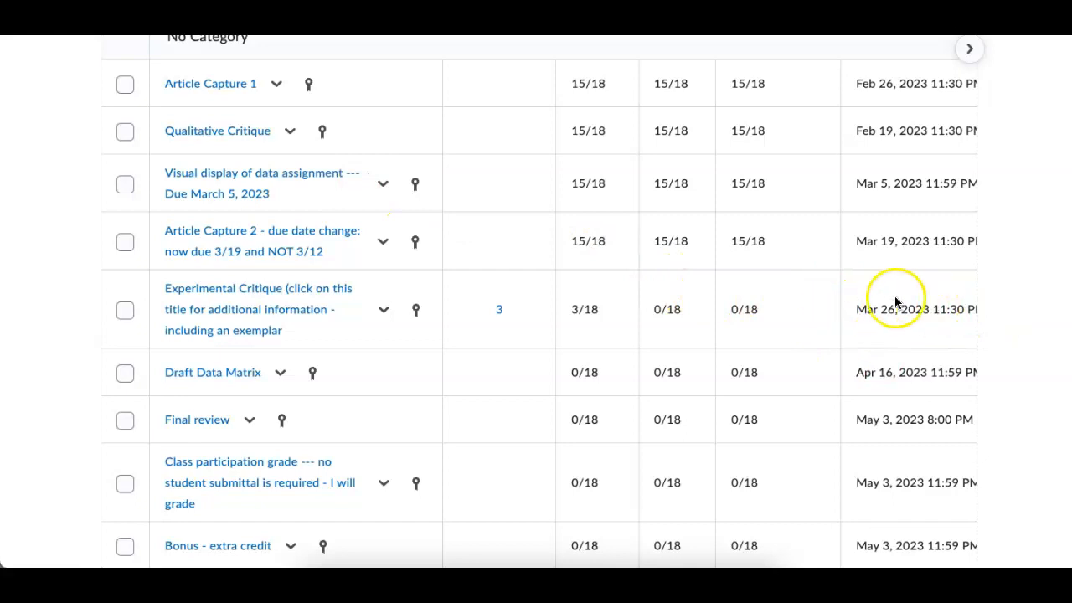
{"action": "mouse_move", "coordinate": [258, 291]}
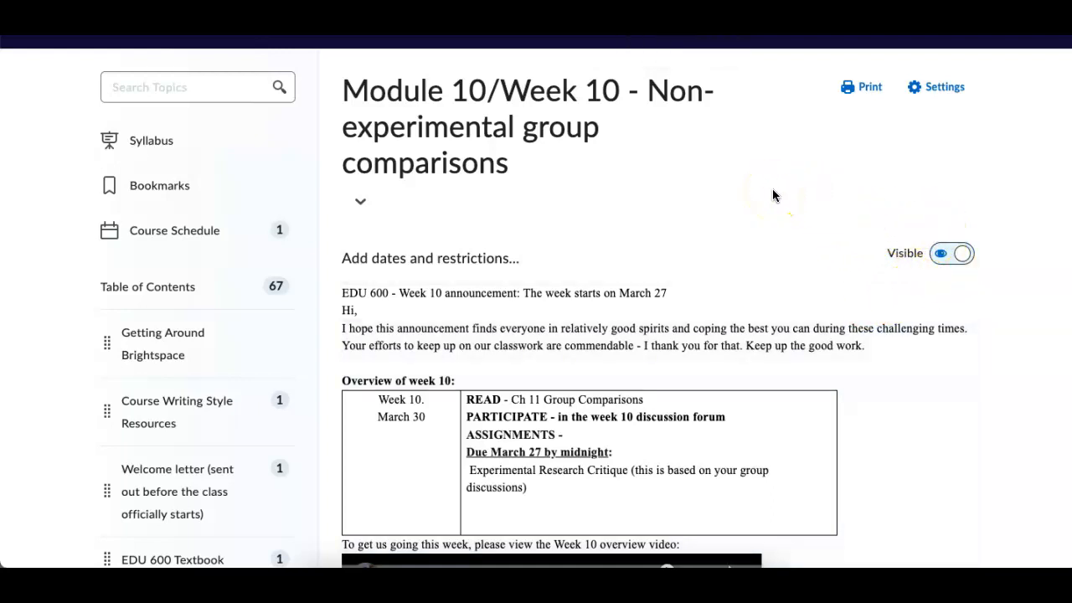
{"action": "scroll", "scroll_direction": "down", "scroll_amount": 3}
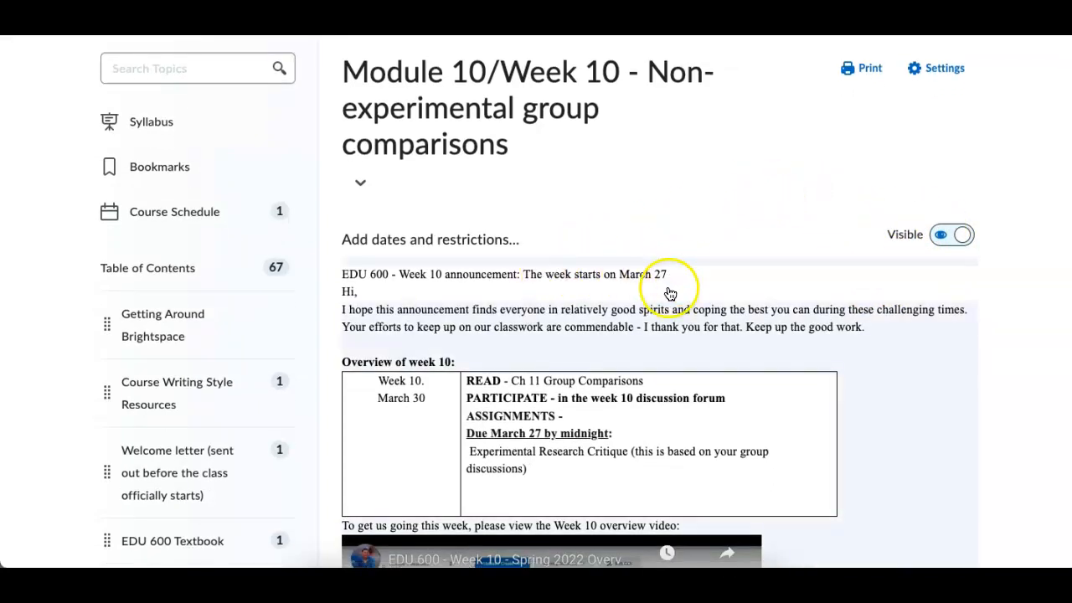
{"action": "scroll", "scroll_direction": "down", "scroll_amount": 3}
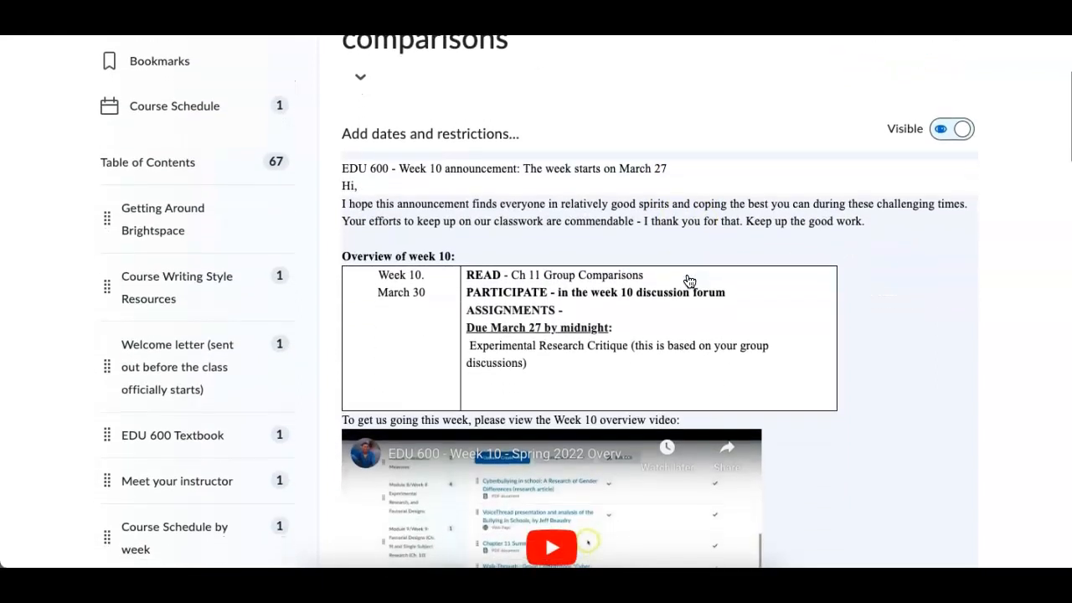
{"action": "scroll", "scroll_direction": "down", "scroll_amount": 3}
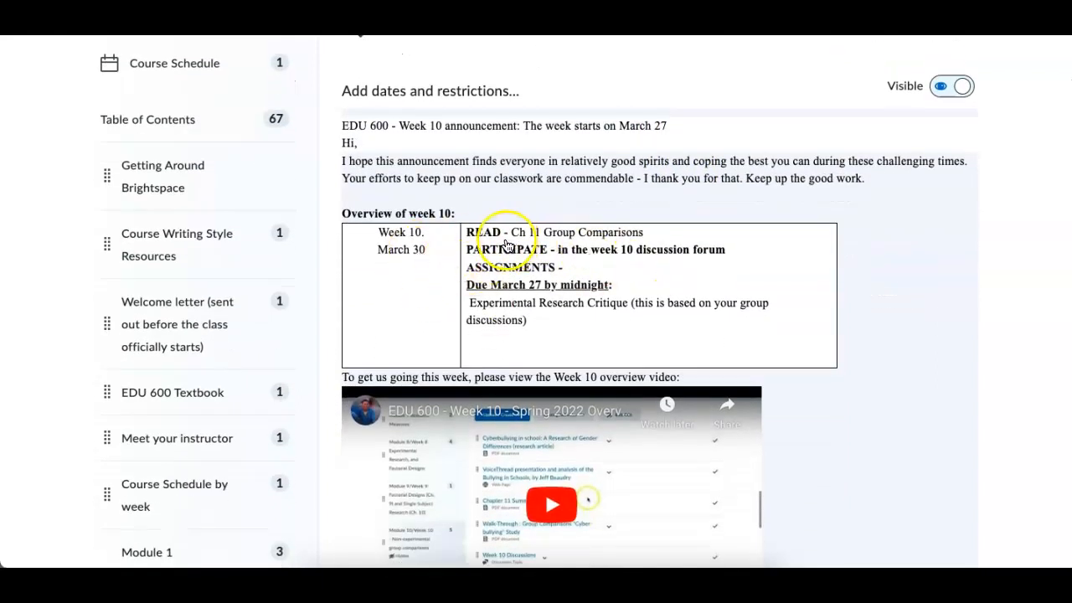
{"action": "mouse_move", "coordinate": [425, 253]}
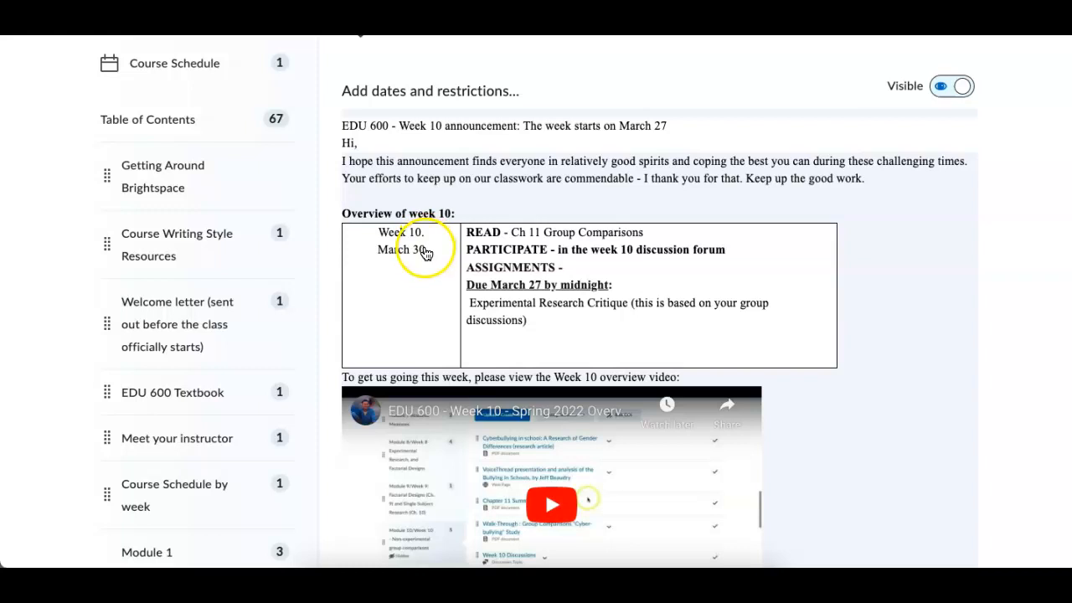
- Edit the Week 10 announcement so the overview table reads March 27 instead of March 30
{"action": "left_click", "coordinate": [426, 253]}
{"action": "type", "text": "27"}
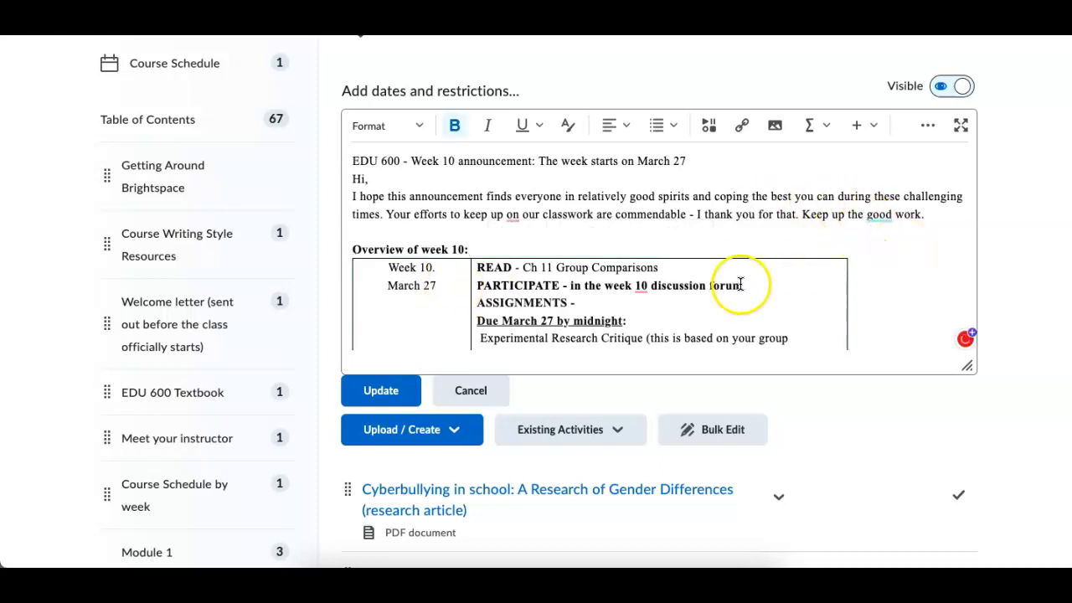
{"action": "scroll", "scroll_direction": "down", "scroll_amount": 3}
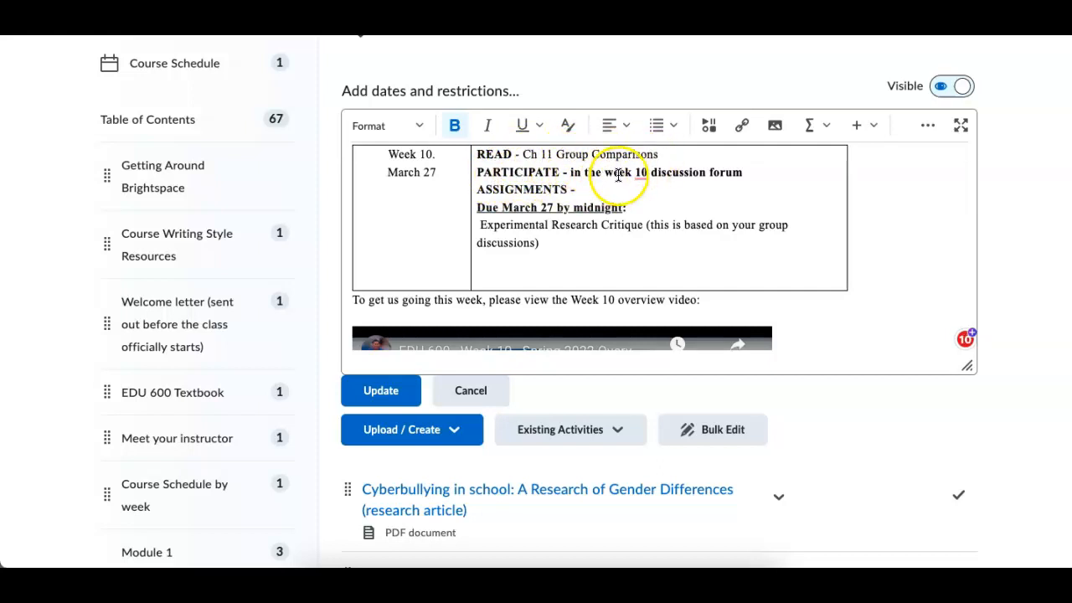
{"action": "mouse_move", "coordinate": [674, 181]}
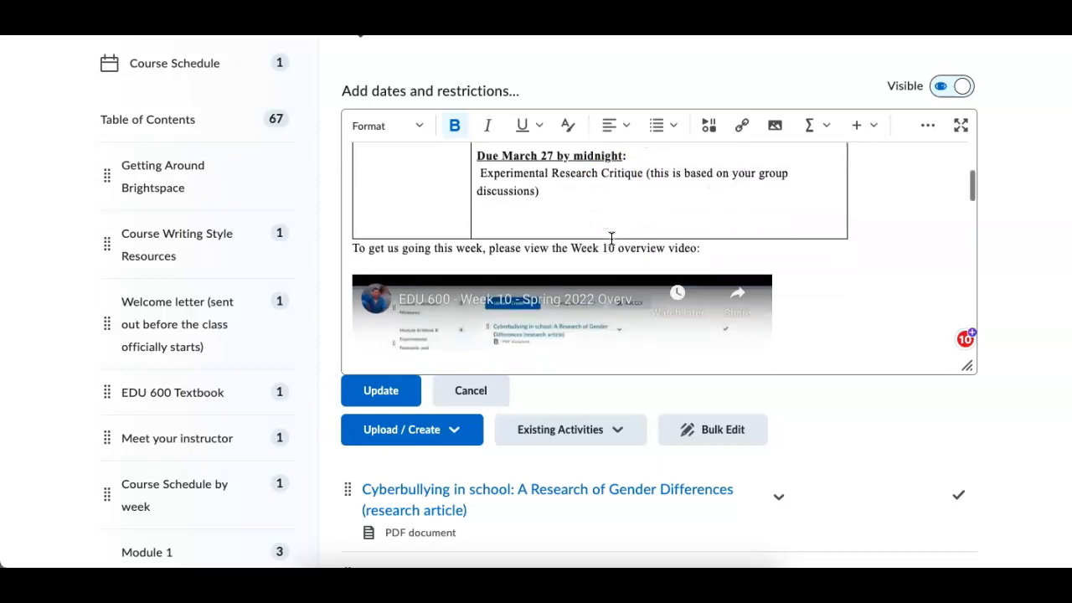
{"action": "scroll", "scroll_direction": "down", "scroll_amount": 3}
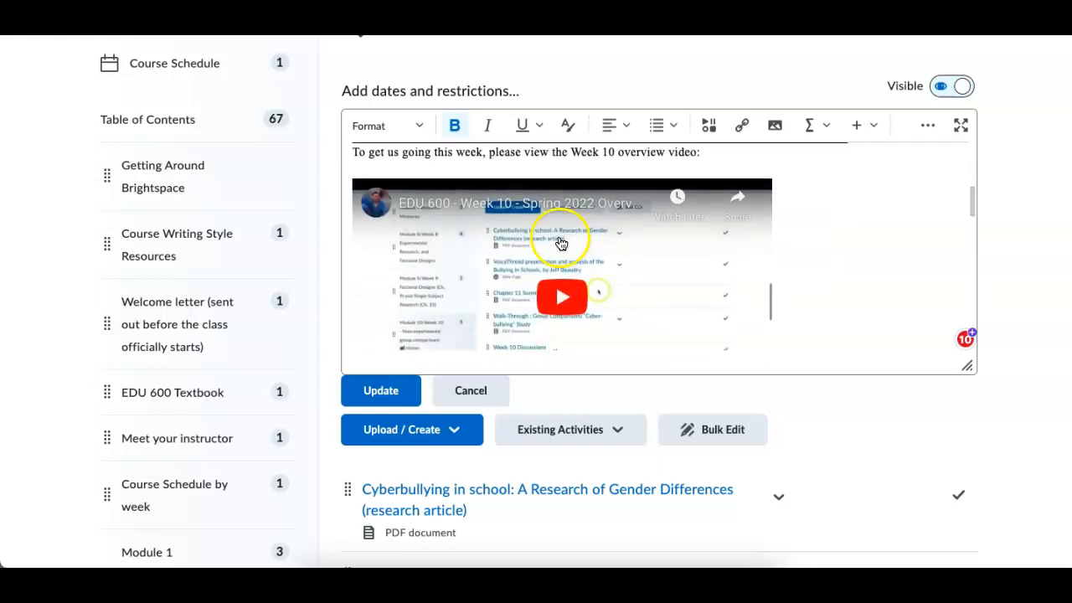
{"action": "mouse_move", "coordinate": [790, 211]}
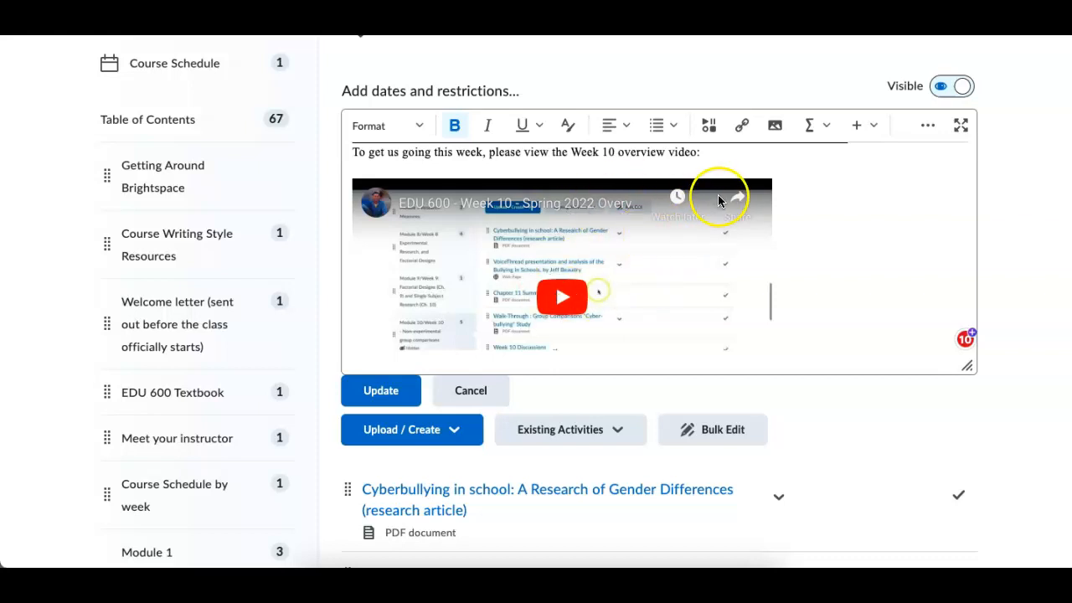
- Revise the announcement text and add a contact line beneath the closing sign-off
{"action": "scroll", "scroll_direction": "down", "scroll_amount": 3}
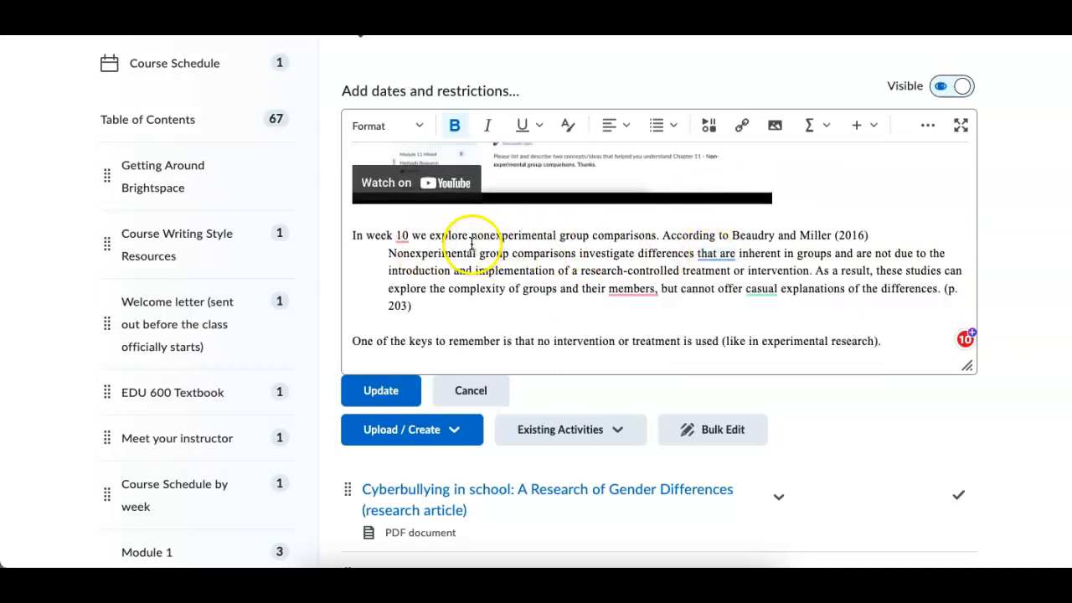
{"action": "mouse_move", "coordinate": [884, 168]}
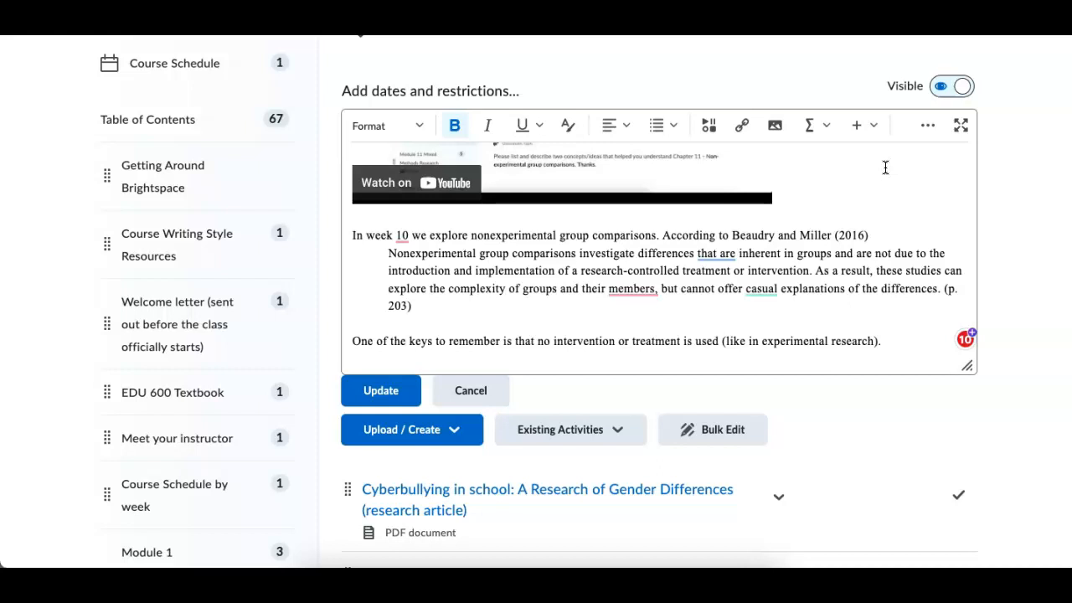
{"action": "left_click", "coordinate": [718, 253]}
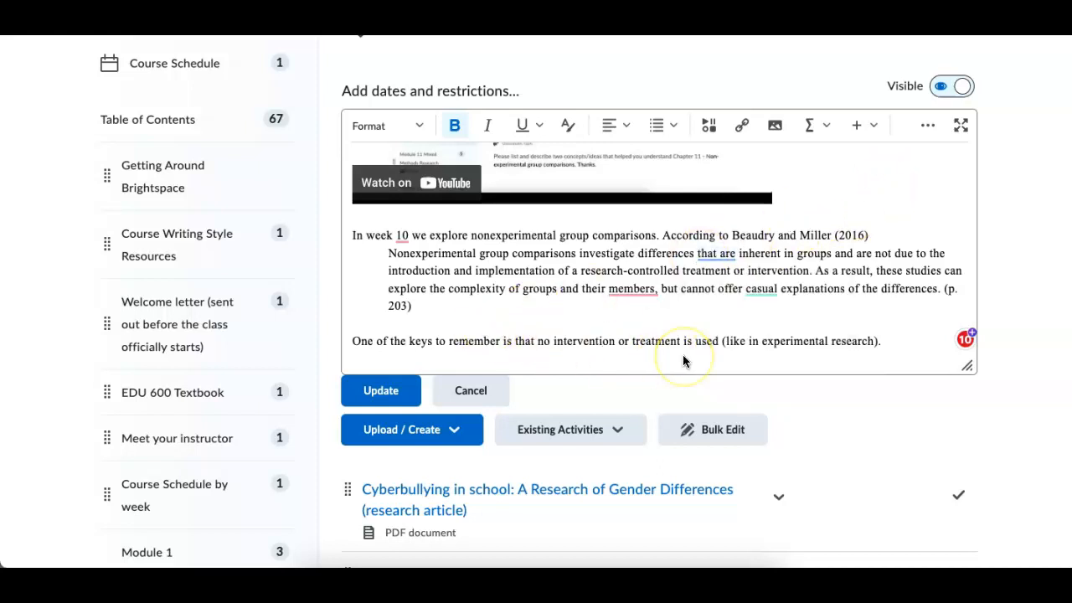
{"action": "scroll", "scroll_direction": "down", "scroll_amount": 3}
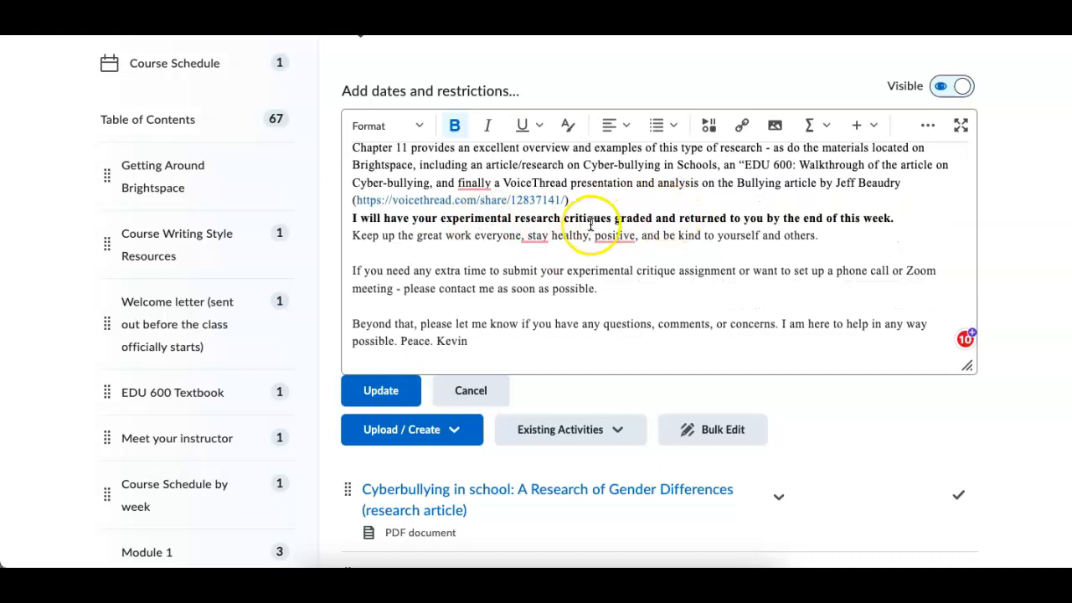
{"action": "scroll", "scroll_direction": "down", "scroll_amount": 3}
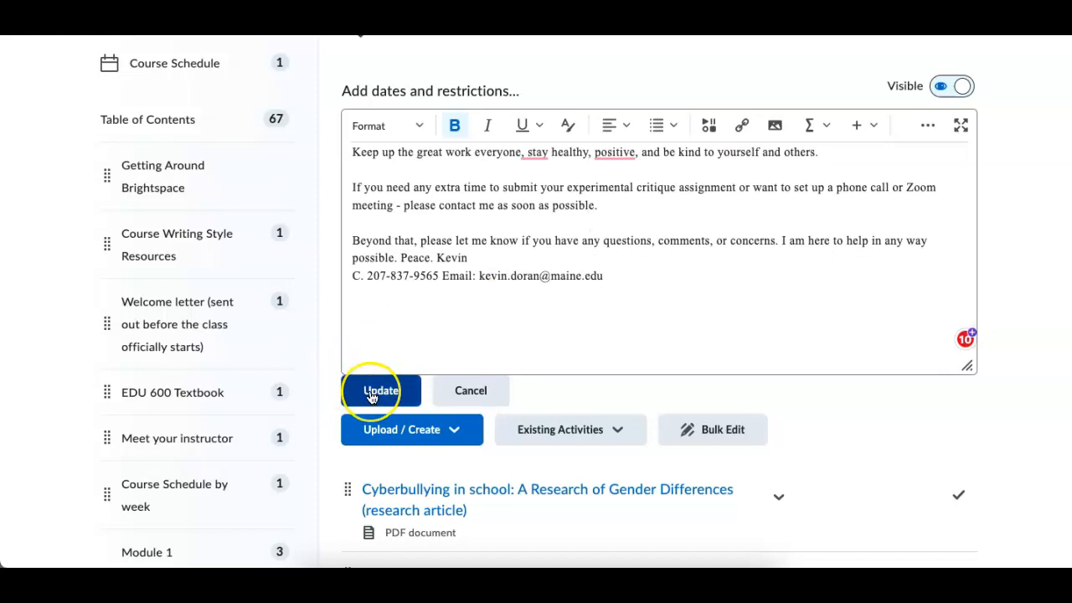
- Save the description with Update and review the readings, VoiceThread and discussion items below
{"action": "left_click", "coordinate": [380, 391]}
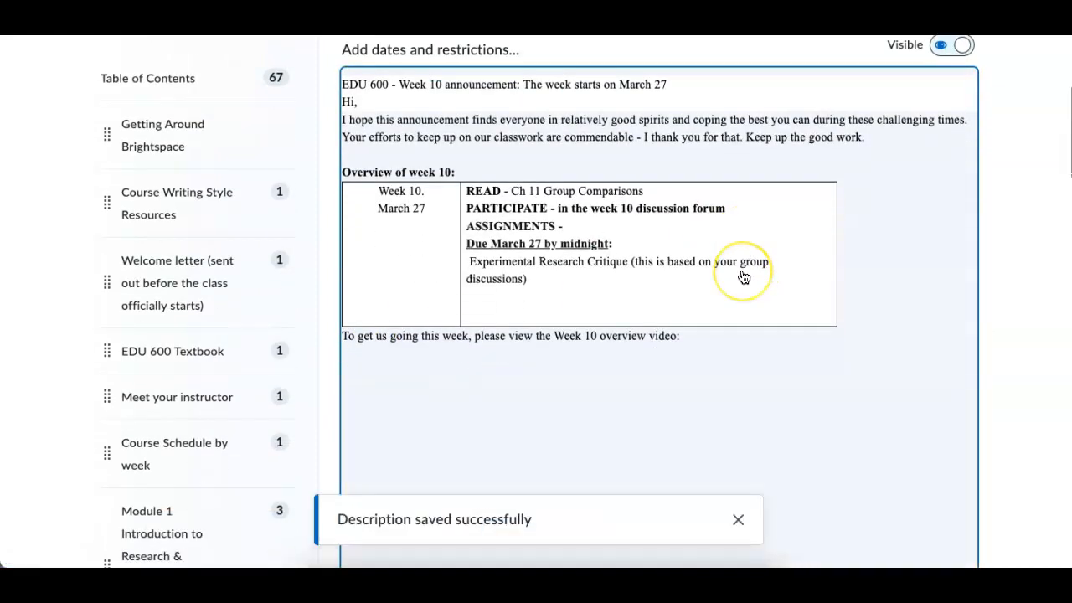
{"action": "scroll", "scroll_direction": "down", "scroll_amount": 3}
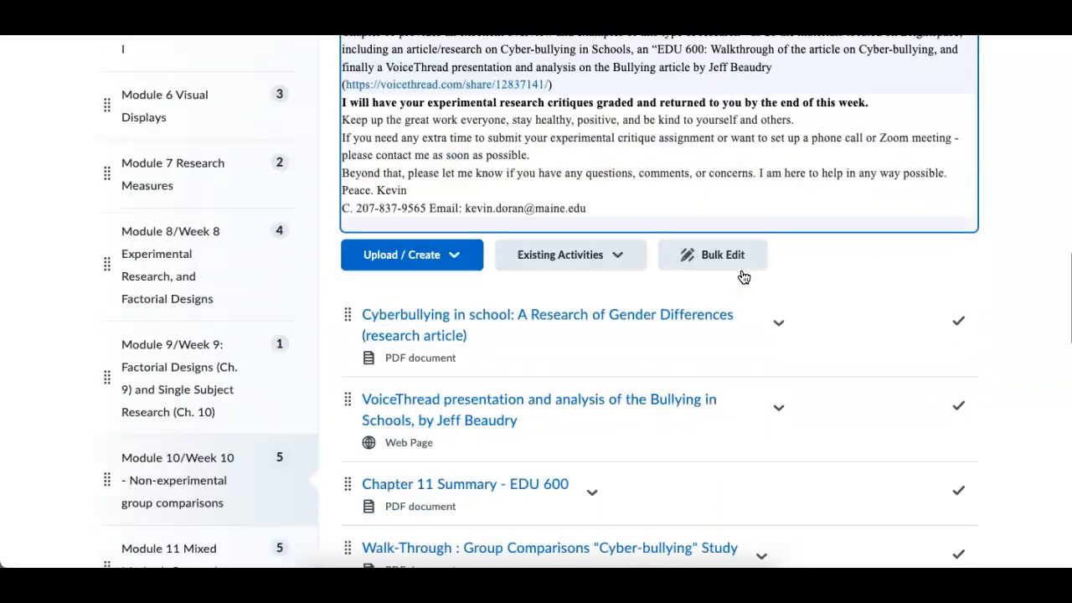
{"action": "scroll", "scroll_direction": "down", "scroll_amount": 3}
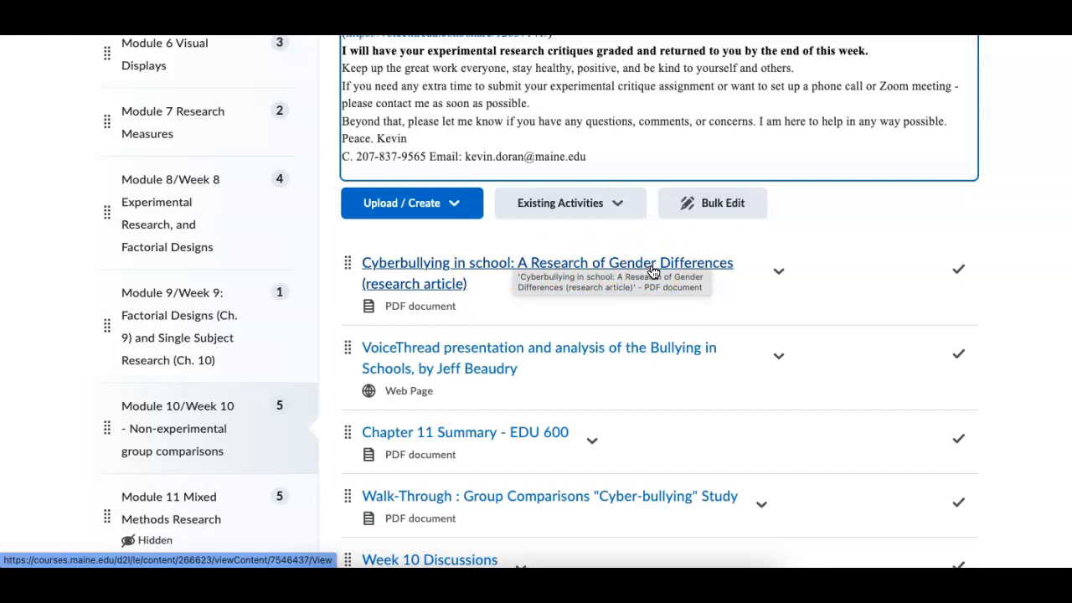
{"action": "mouse_move", "coordinate": [473, 301]}
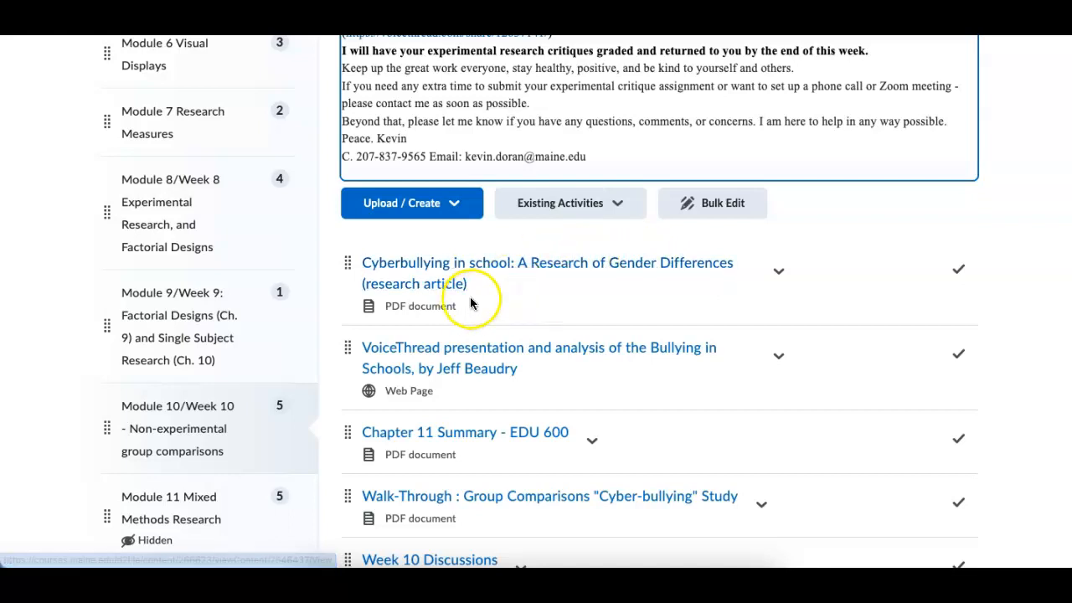
{"action": "scroll", "scroll_direction": "down", "scroll_amount": 3}
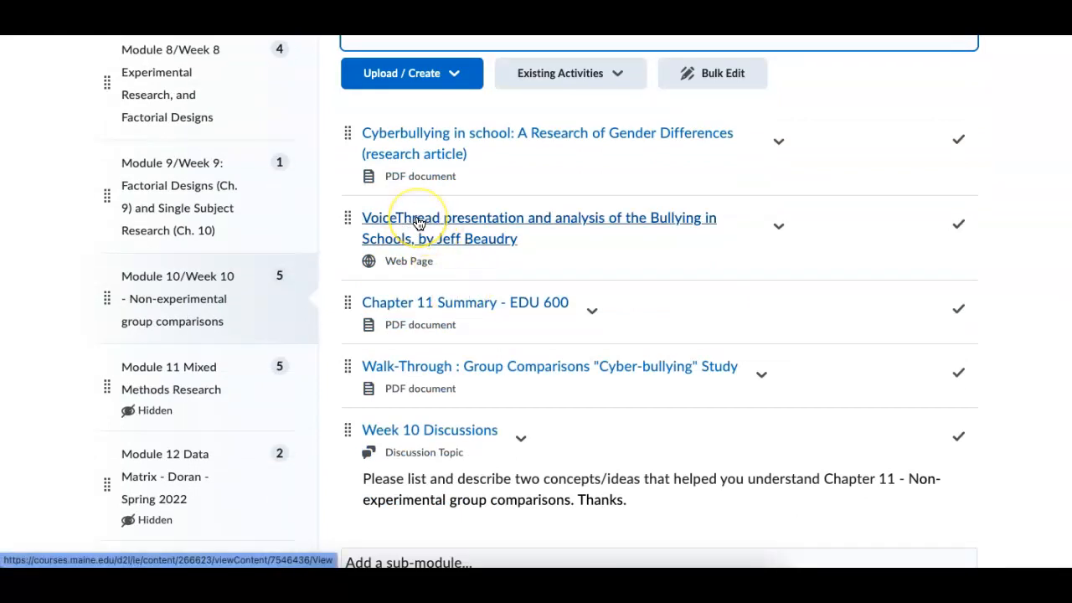
{"action": "mouse_move", "coordinate": [469, 226]}
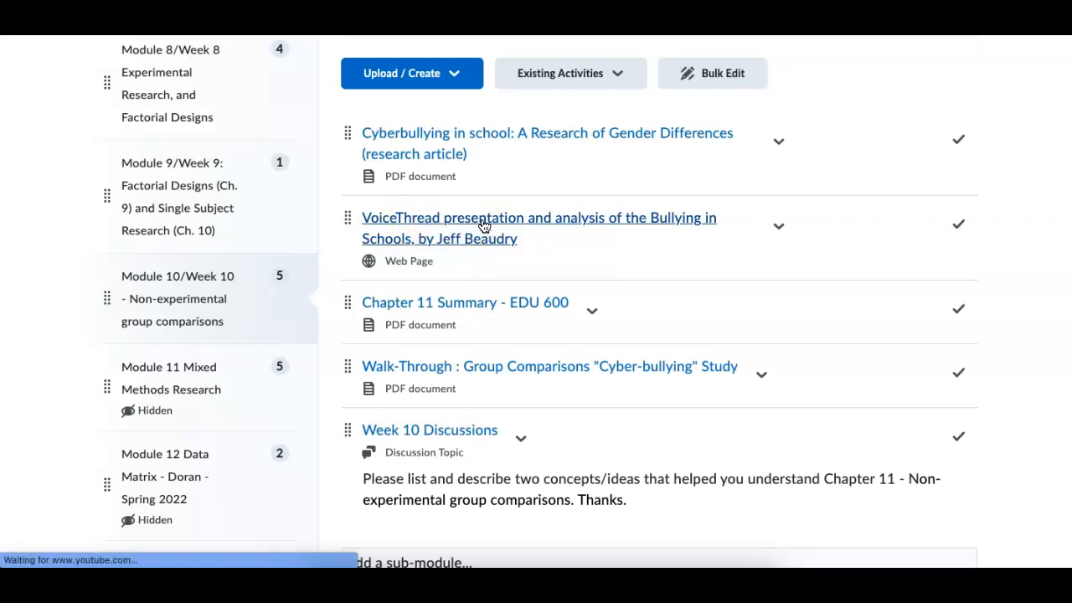
{"action": "left_click", "coordinate": [540, 218]}
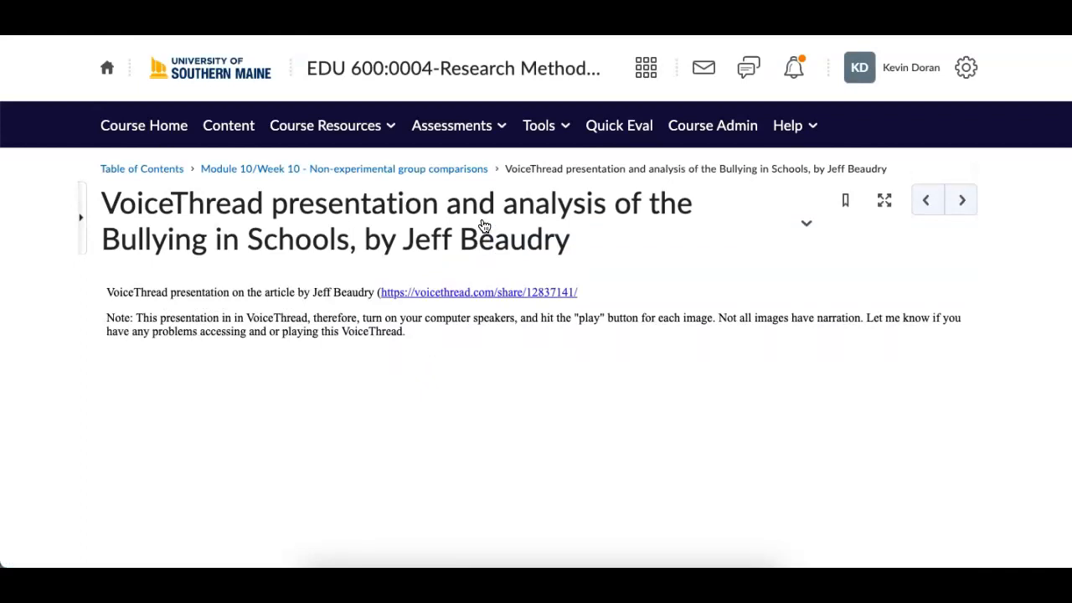
{"action": "scroll", "scroll_direction": "down", "scroll_amount": 3}
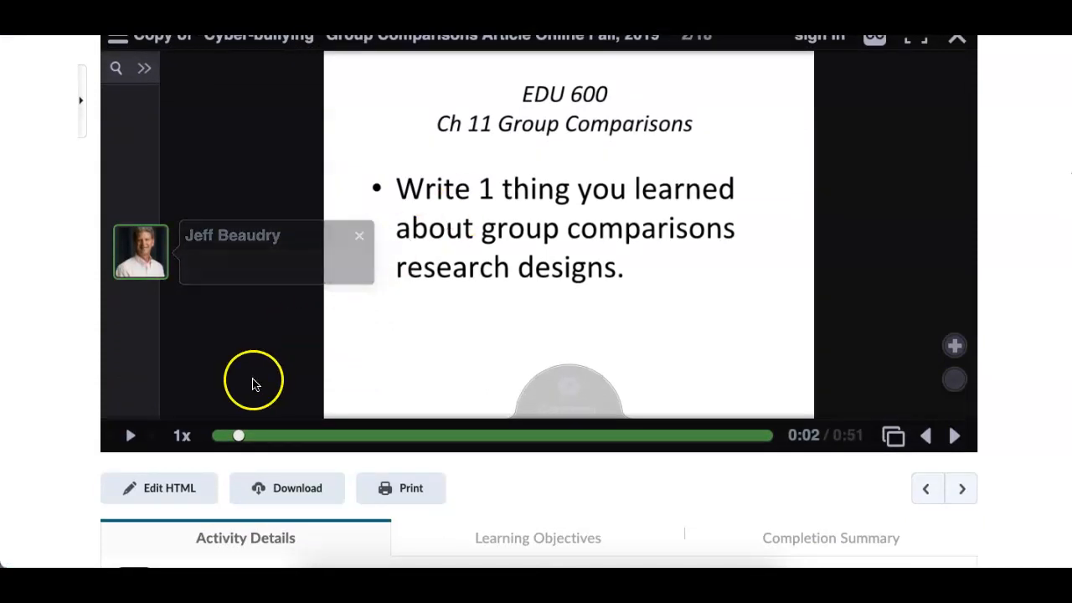
- Play the Ch 11 slide narration for about seven seconds, then pause it
{"action": "left_click", "coordinate": [131, 435]}
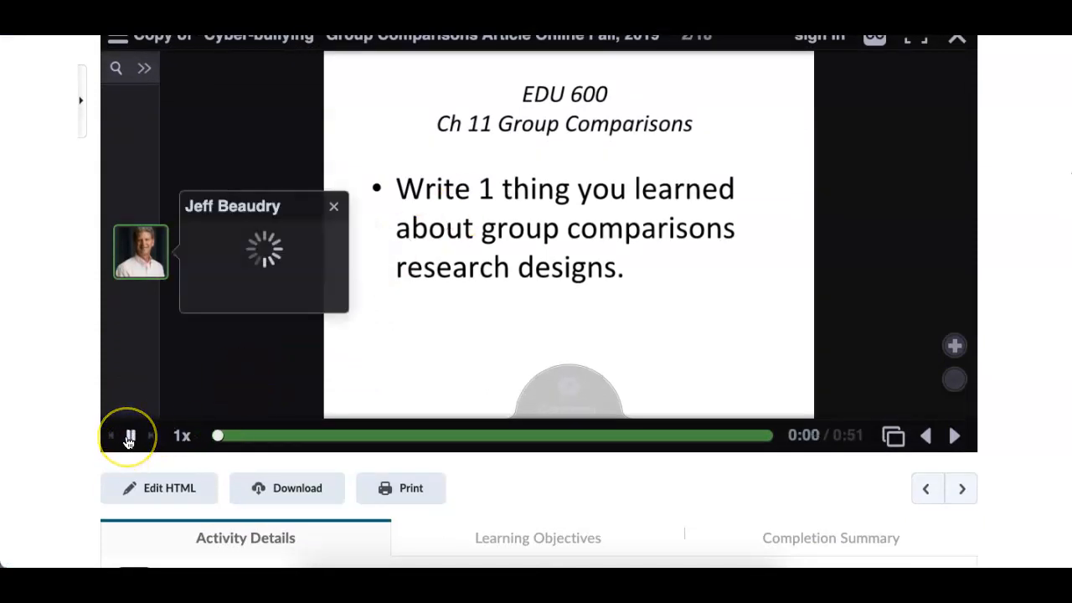
{"action": "left_click", "coordinate": [129, 436]}
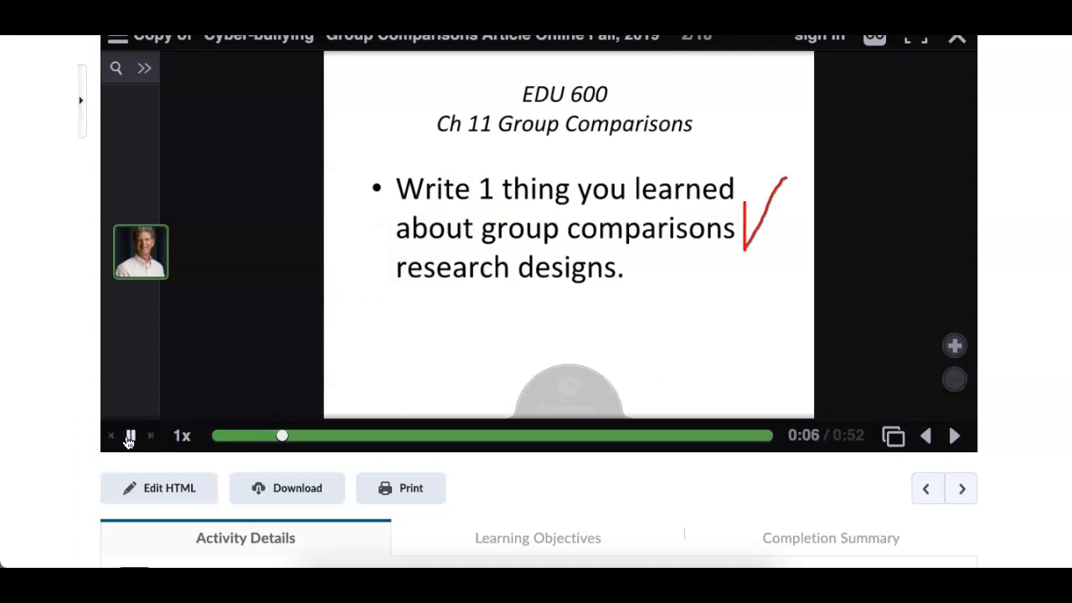
{"action": "left_click", "coordinate": [131, 436]}
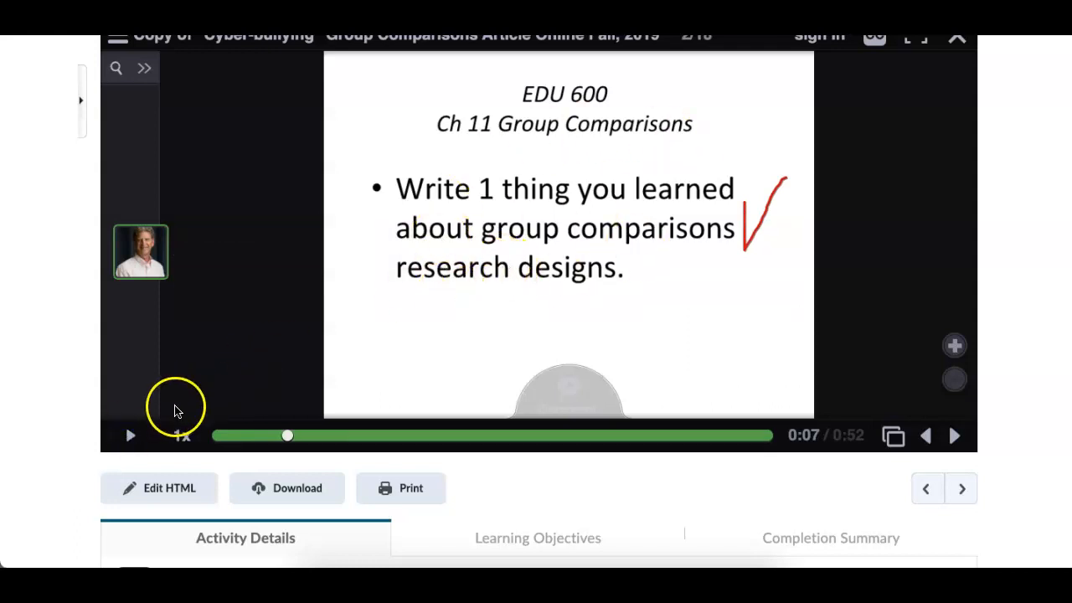
{"action": "mouse_move", "coordinate": [958, 436]}
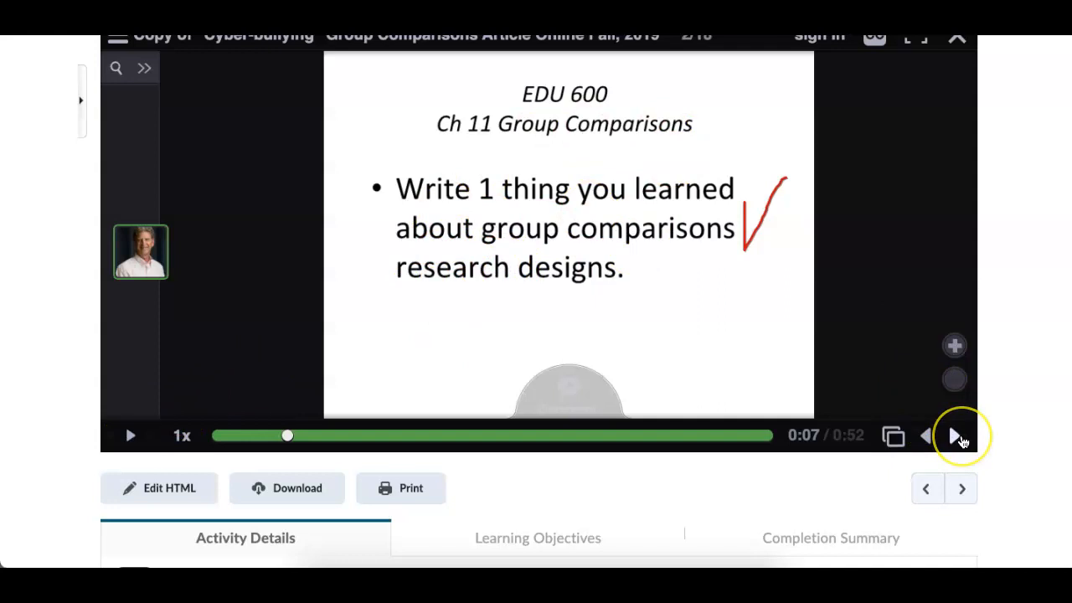
{"action": "mouse_move", "coordinate": [962, 436]}
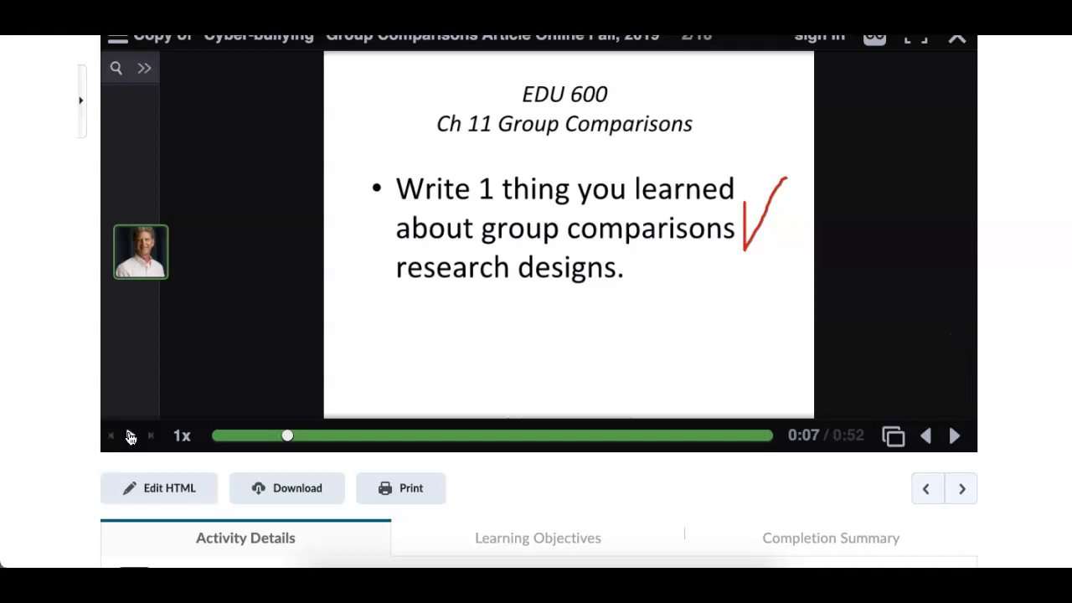
{"action": "left_click", "coordinate": [131, 435]}
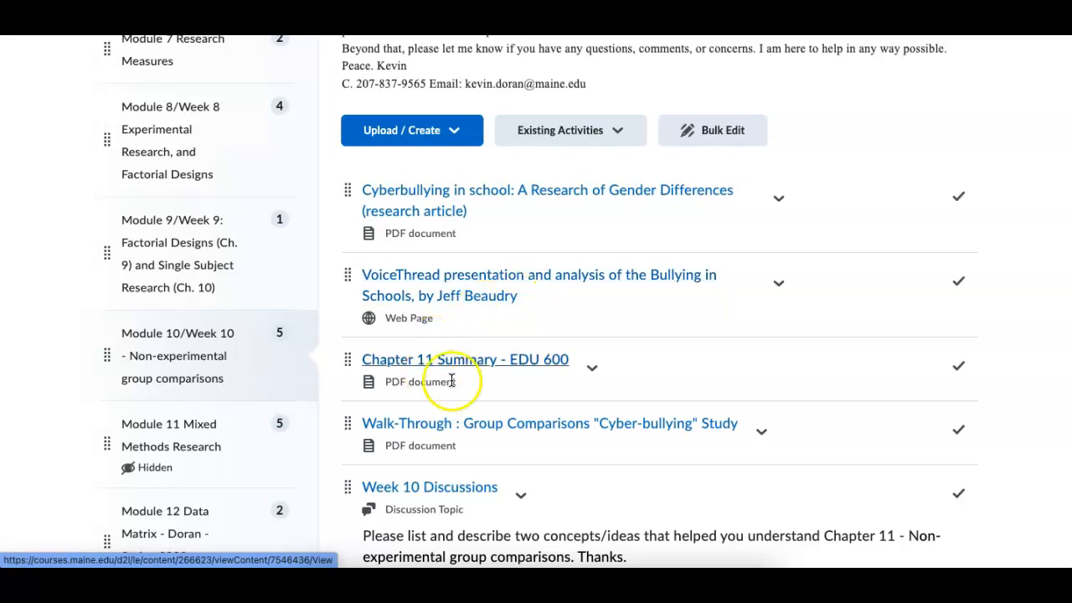
- Scroll the Module 10 content list down to the Week 10 Discussions prompt
{"action": "scroll", "scroll_direction": "down", "scroll_amount": 3}
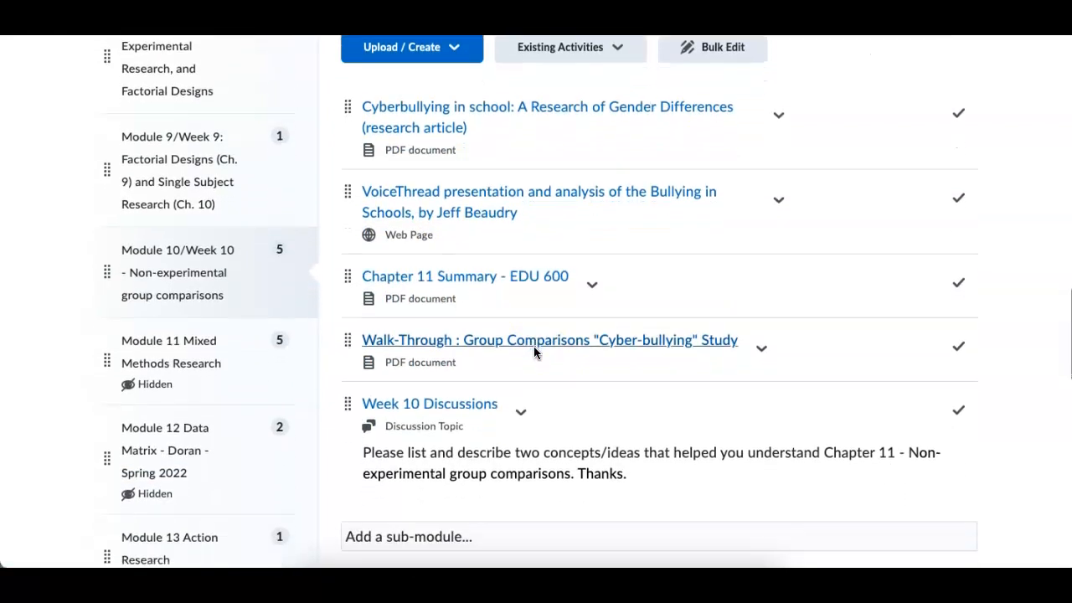
{"action": "mouse_move", "coordinate": [609, 345]}
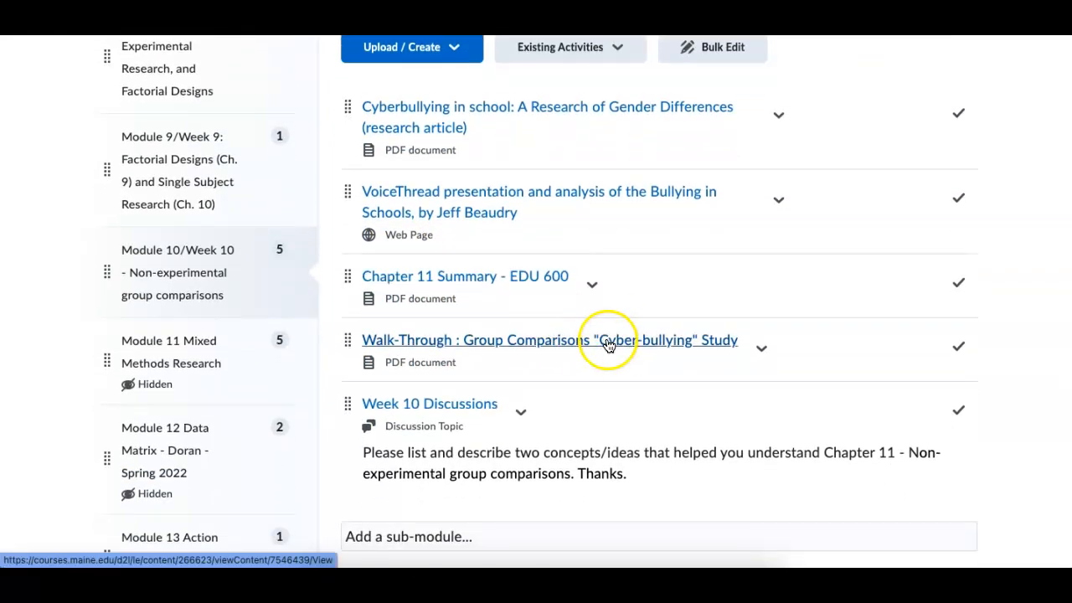
{"action": "mouse_move", "coordinate": [528, 225]}
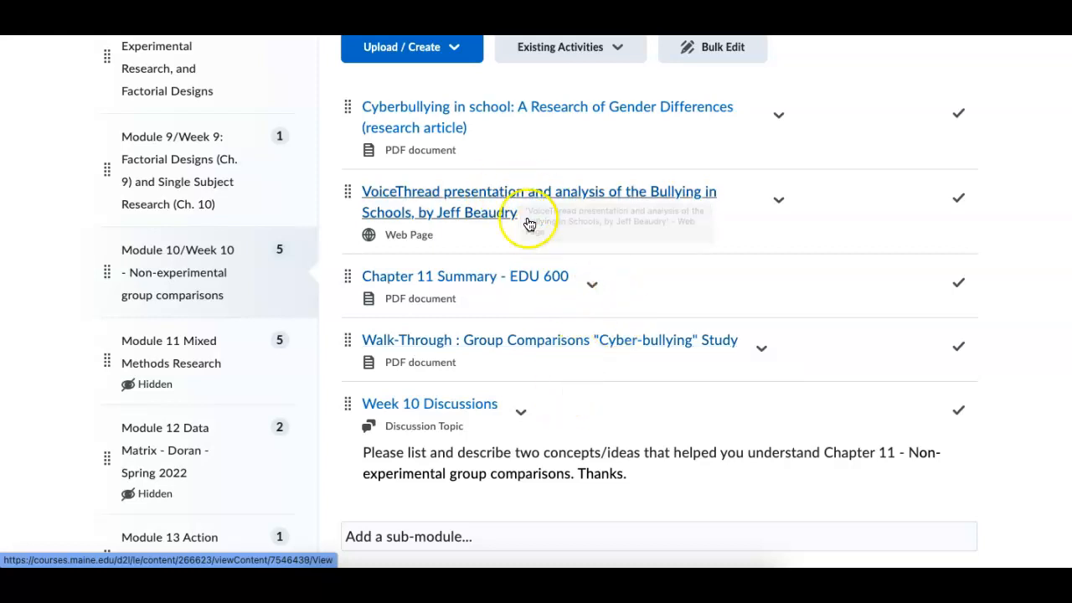
{"action": "mouse_move", "coordinate": [583, 216]}
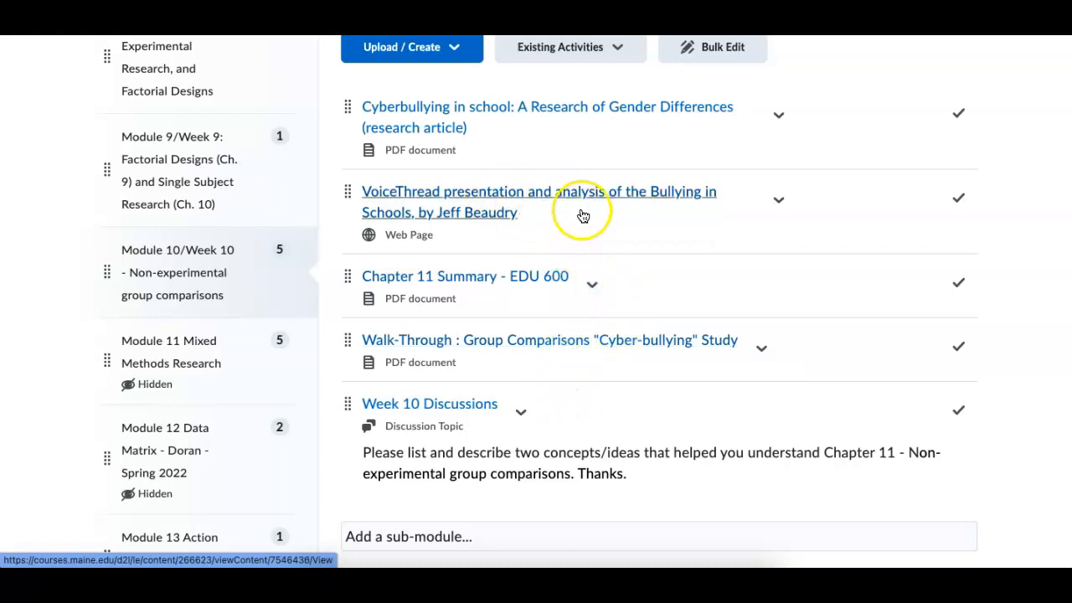
{"action": "scroll", "scroll_direction": "down", "scroll_amount": 3}
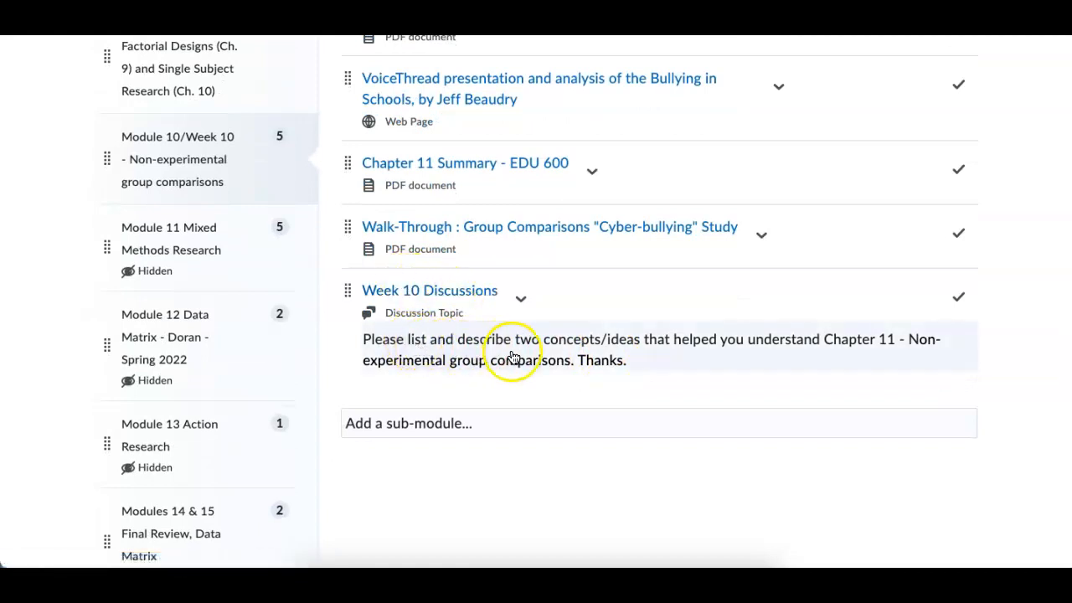
{"action": "mouse_move", "coordinate": [506, 350]}
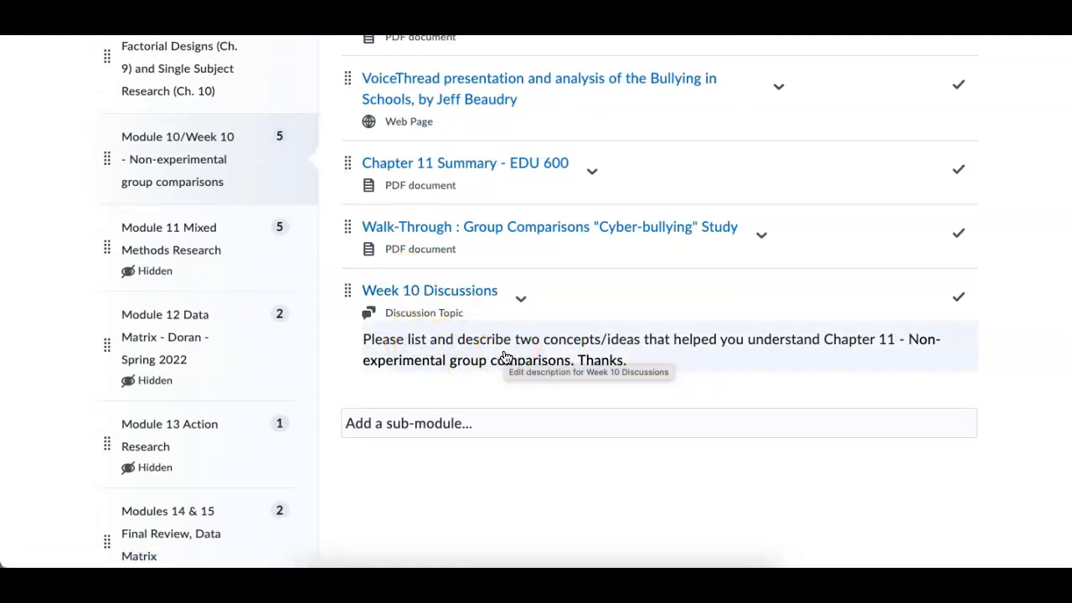